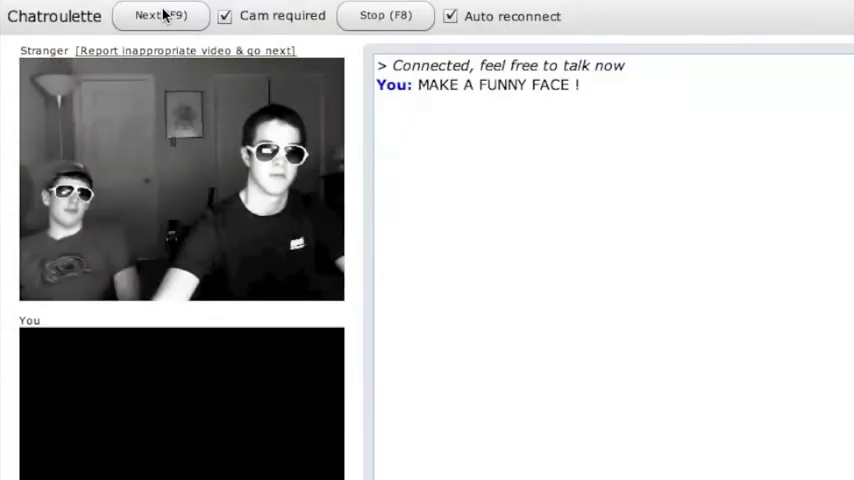
Step: Hit Next eleven times, cycling past strangers reacting to the 'MAKE A FUNNY FACE !' message
click(160, 16)
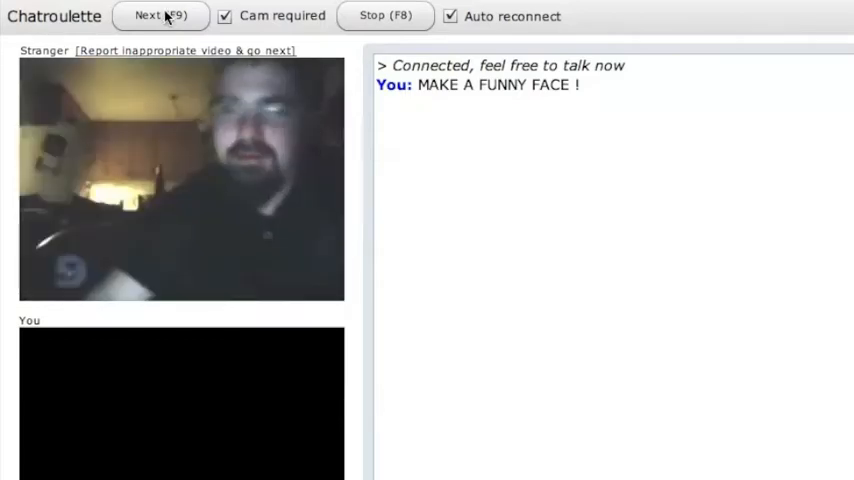
click(163, 16)
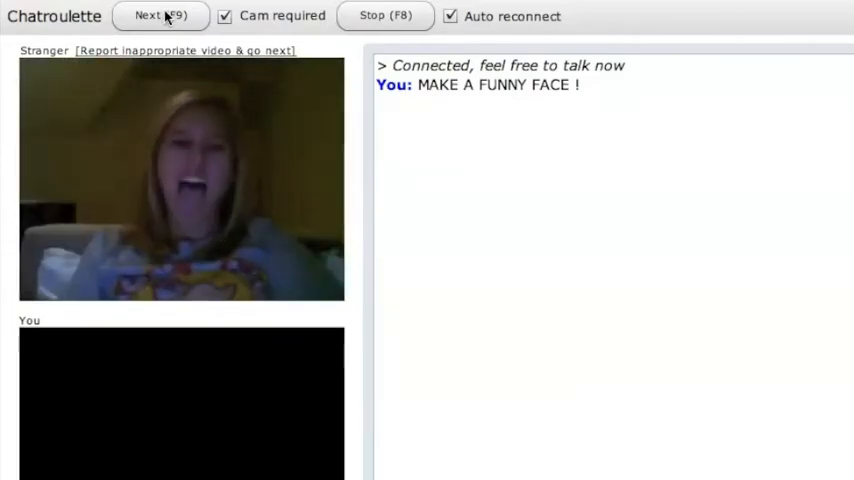
click(163, 17)
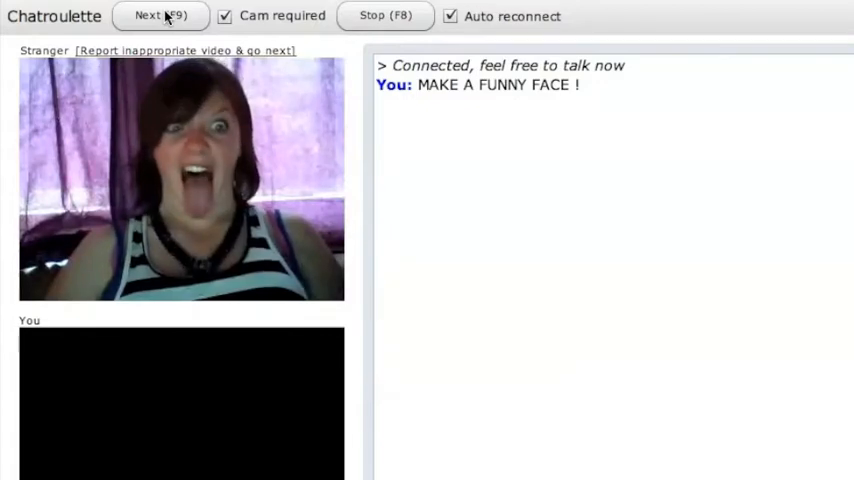
click(165, 17)
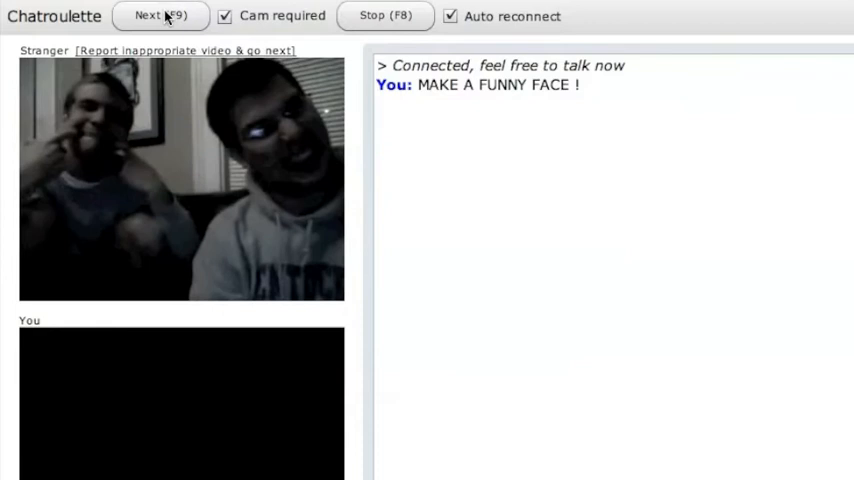
click(160, 17)
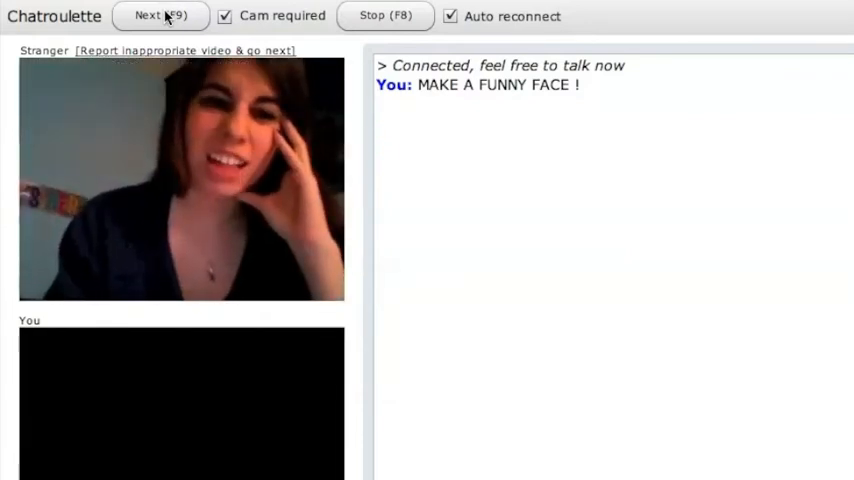
click(165, 16)
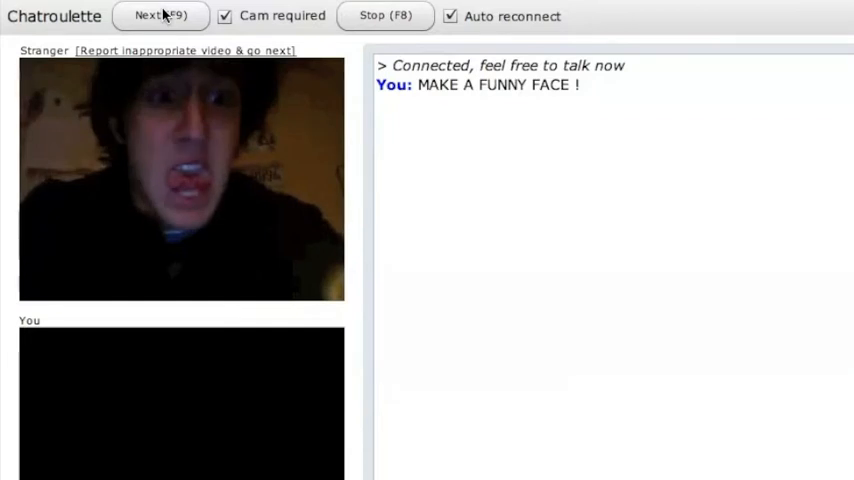
click(161, 16)
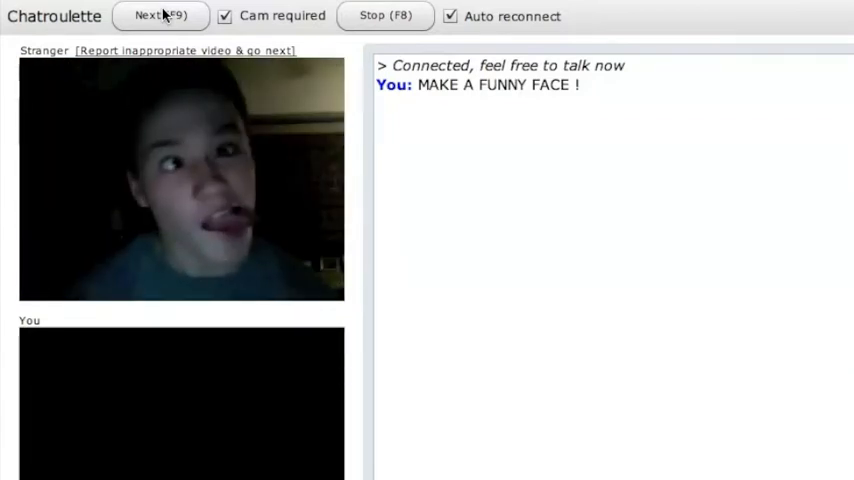
click(165, 17)
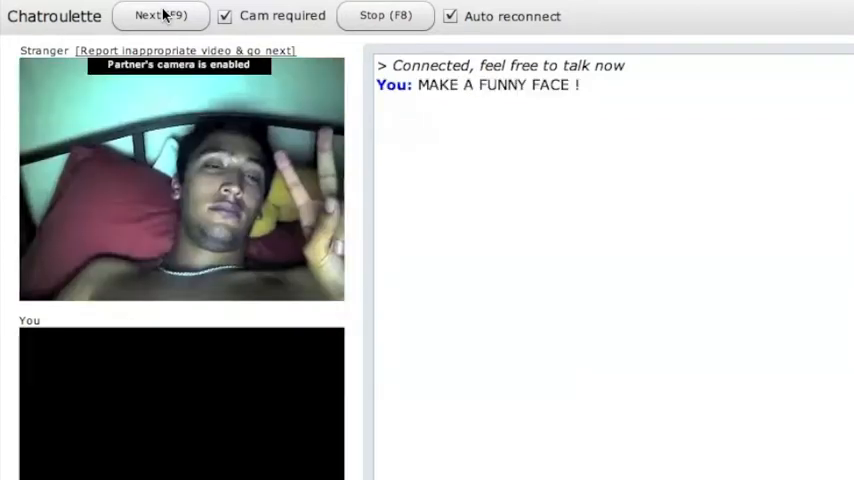
click(172, 16)
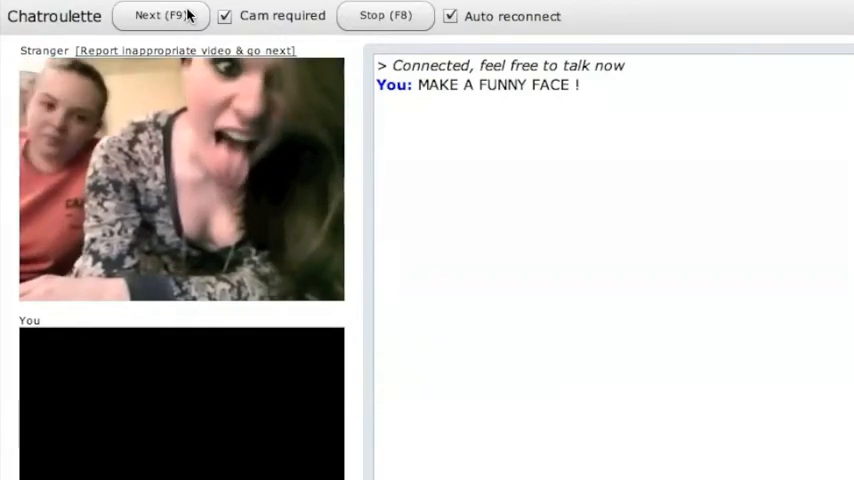
click(162, 16)
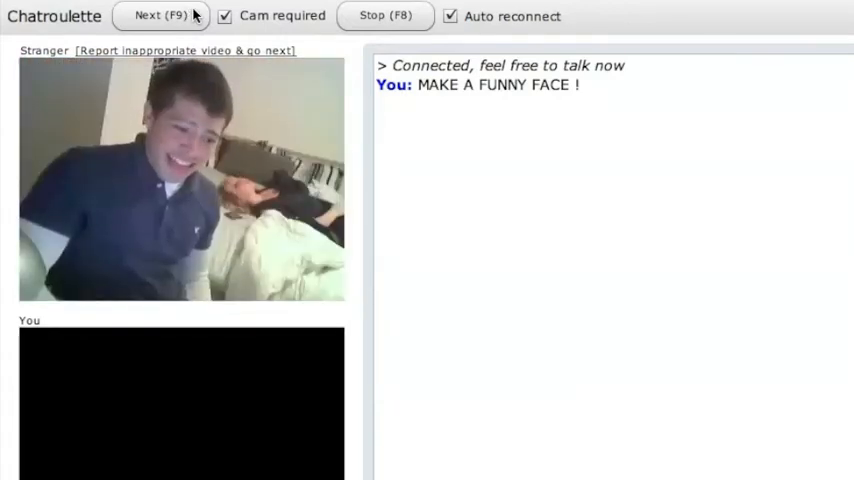
click(170, 16)
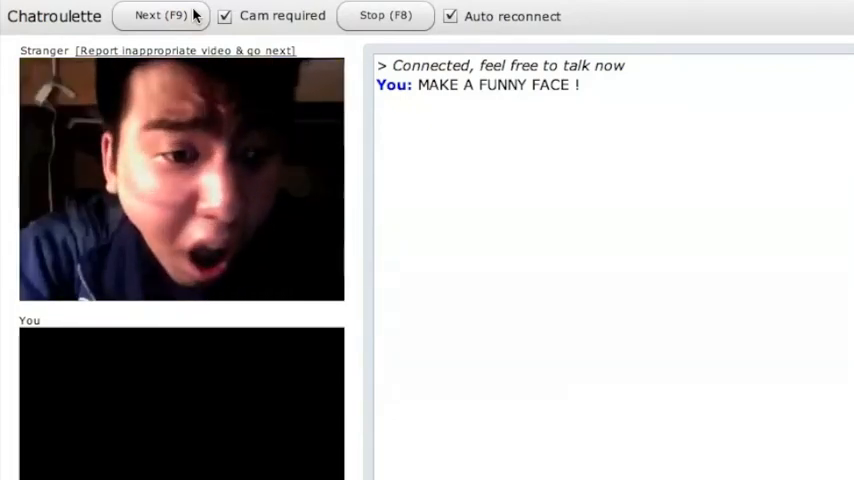
Step: Skip seven more strangers until the two girls stay and trade LOL, THANKS, LOVE YA replies
click(160, 16)
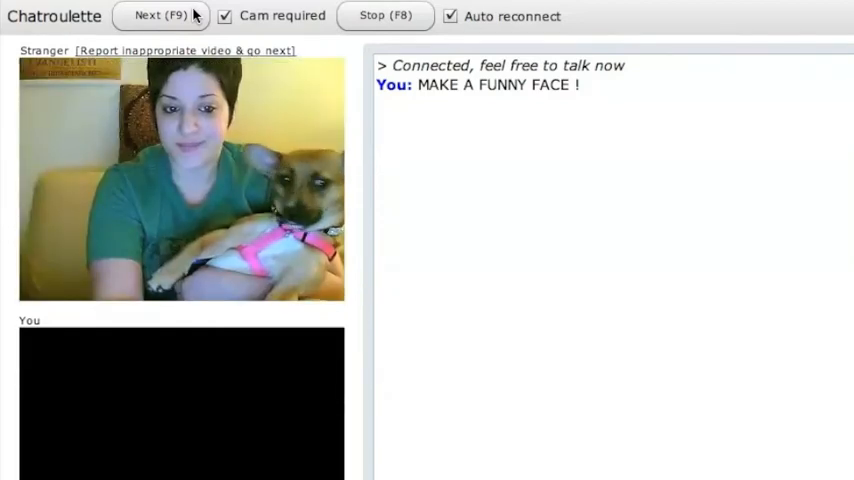
click(170, 16)
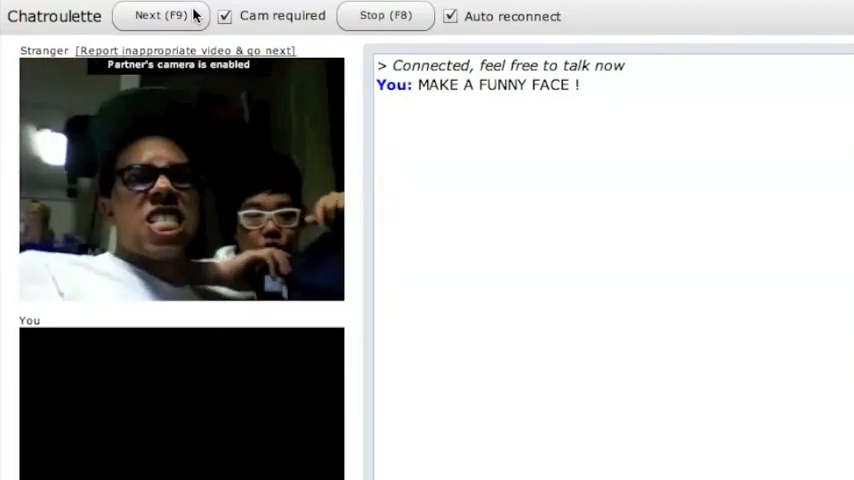
click(165, 16)
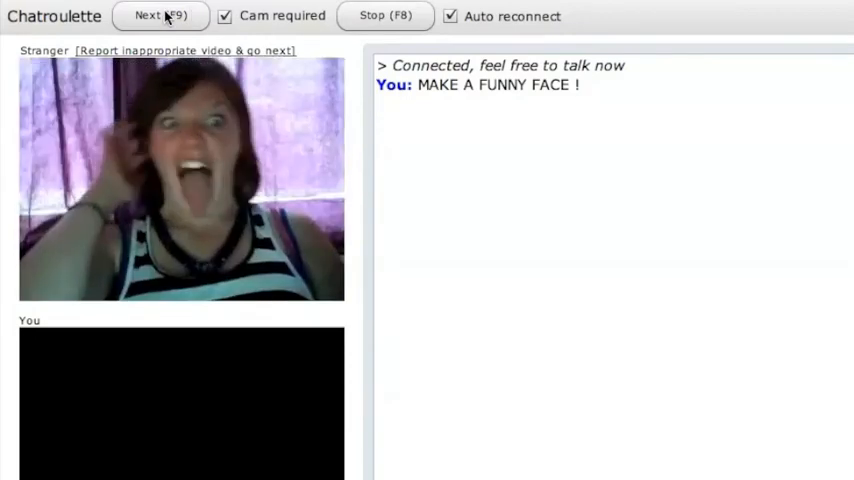
click(160, 17)
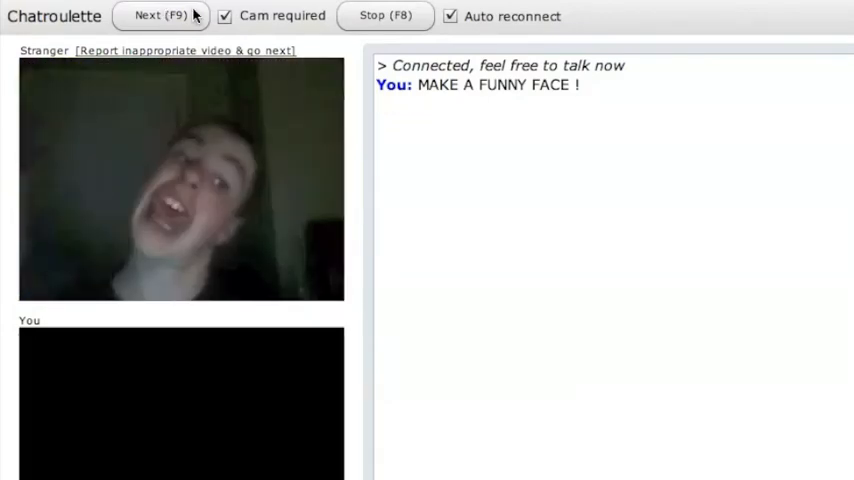
click(165, 16)
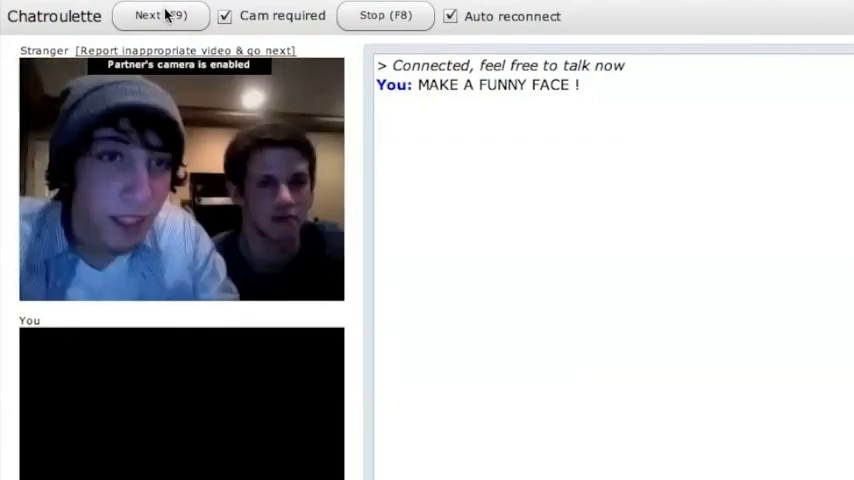
click(160, 17)
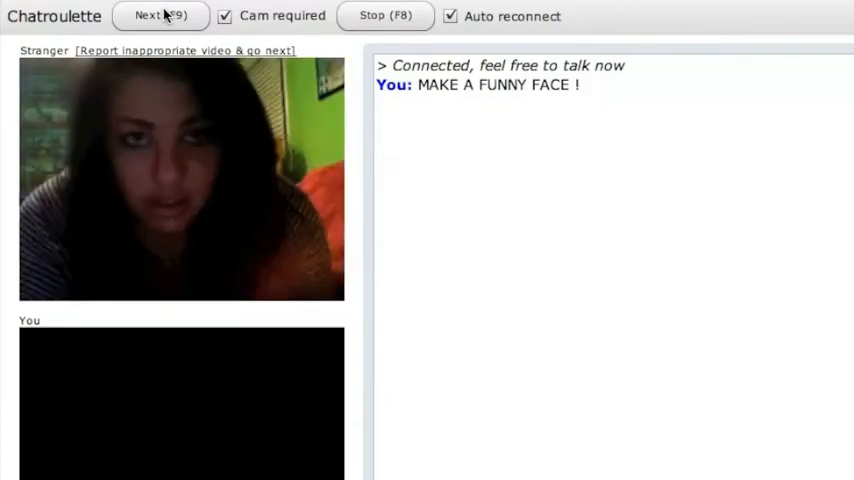
click(160, 16)
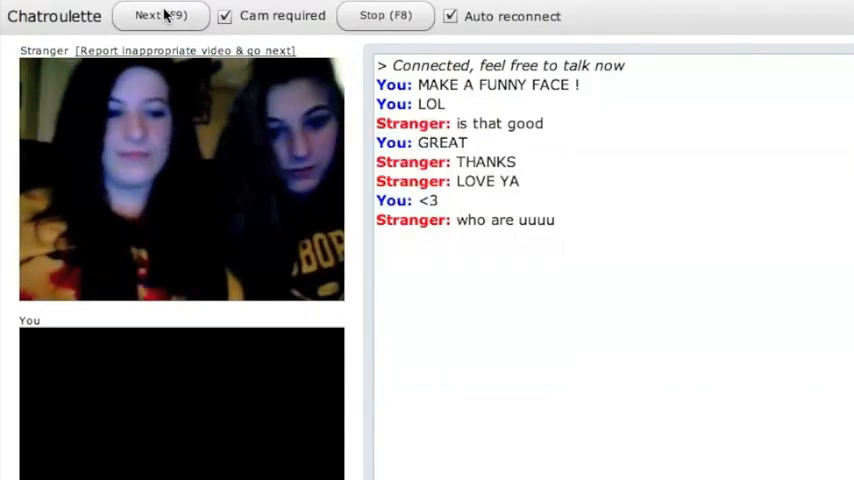
Step: Leave the girls' chat and Next through six further strangers' webcams to a new partner
click(160, 16)
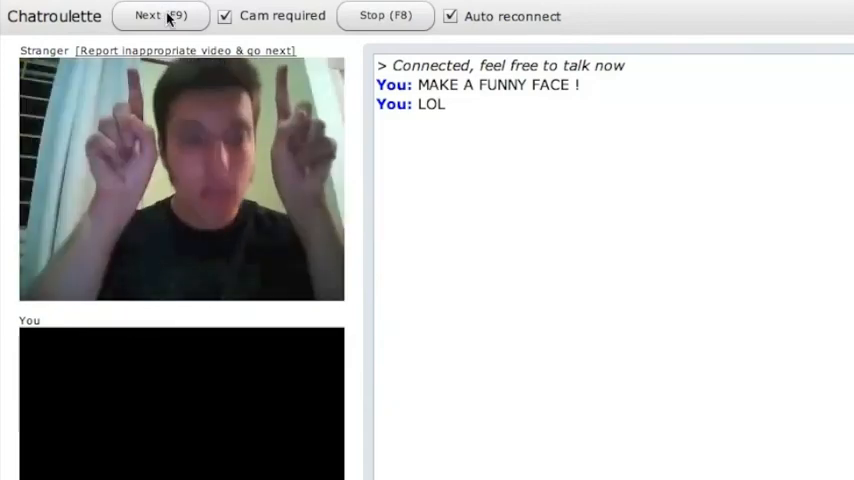
click(175, 16)
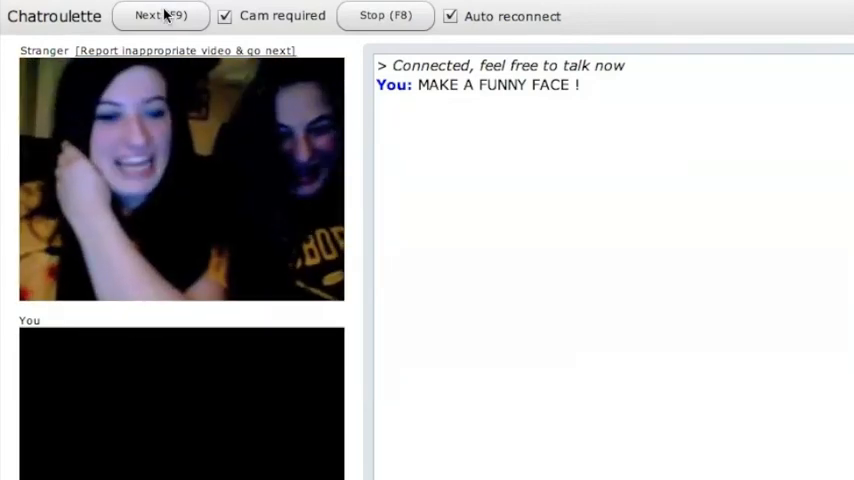
click(160, 16)
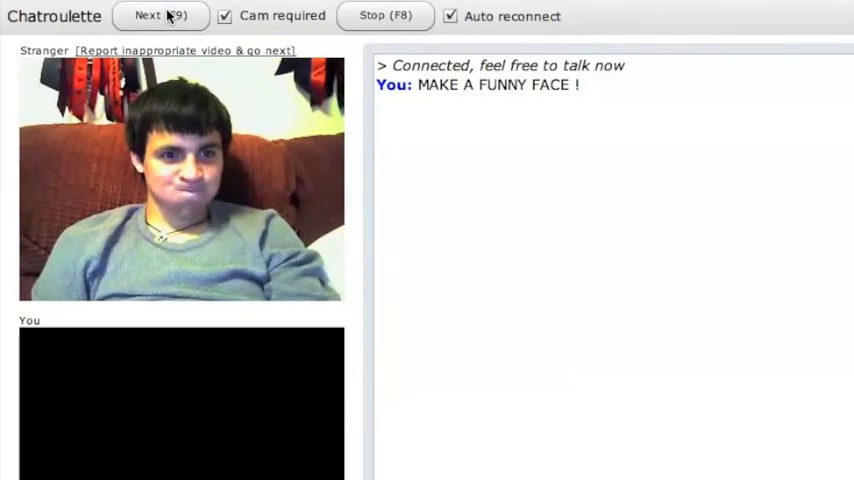
click(165, 16)
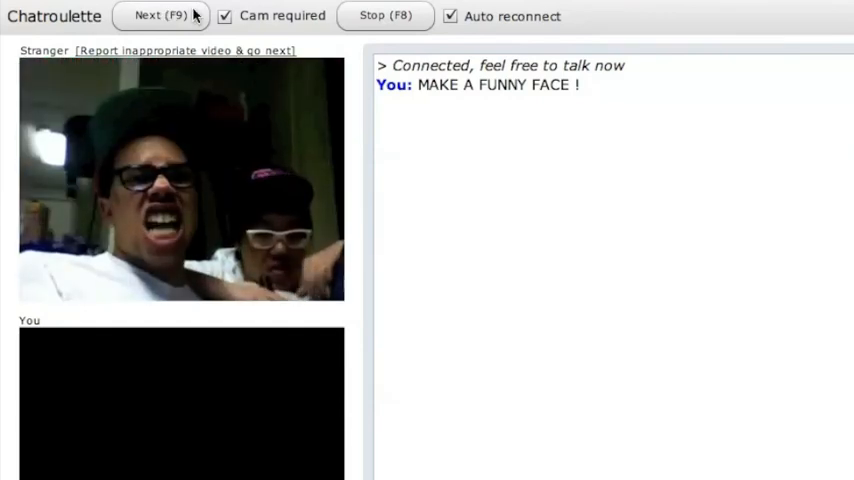
click(170, 16)
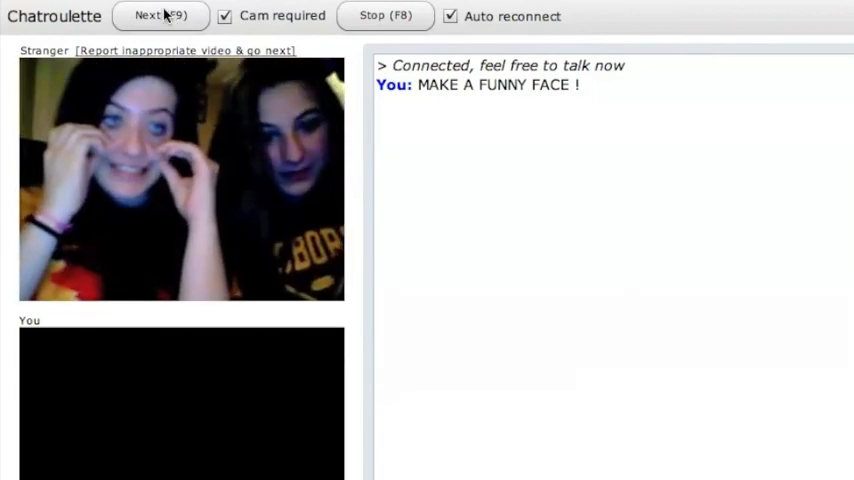
click(165, 16)
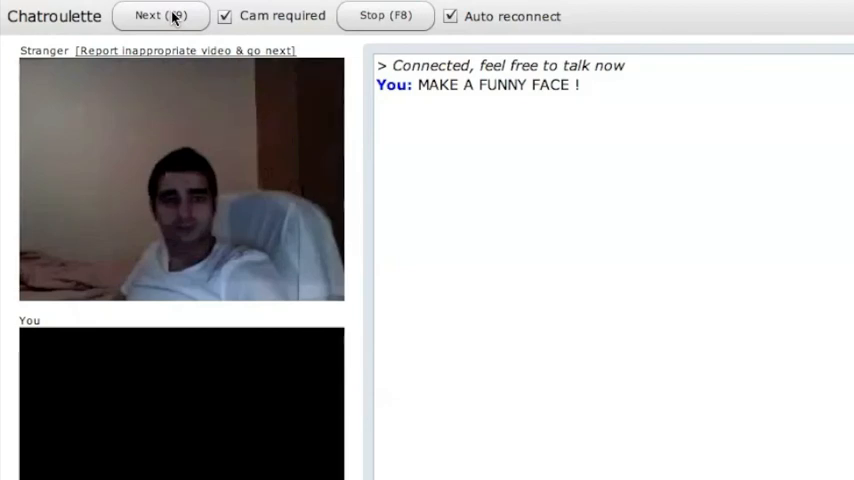